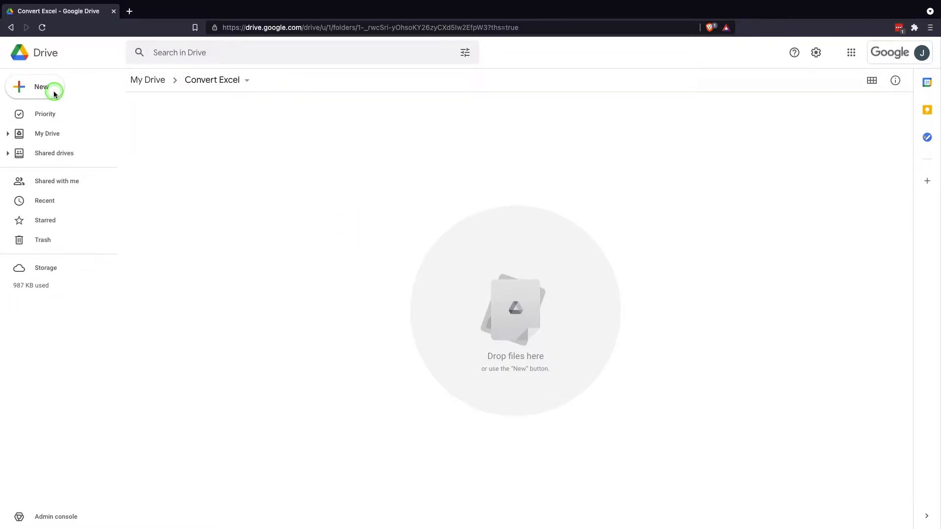
Step: Create a new blank Google Sheets spreadsheet from the Convert Excel folder
{"action": "left_click", "coordinate": [41, 87]}
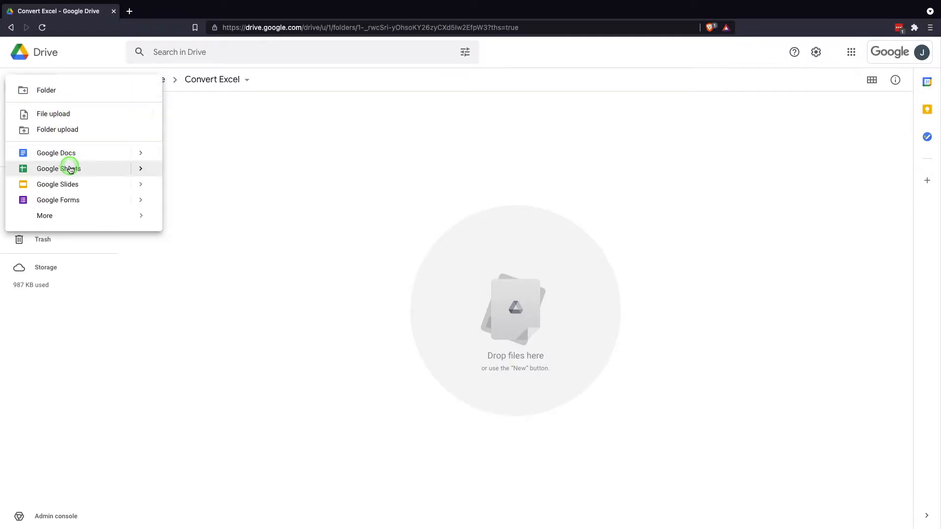
{"action": "left_click", "coordinate": [56, 168]}
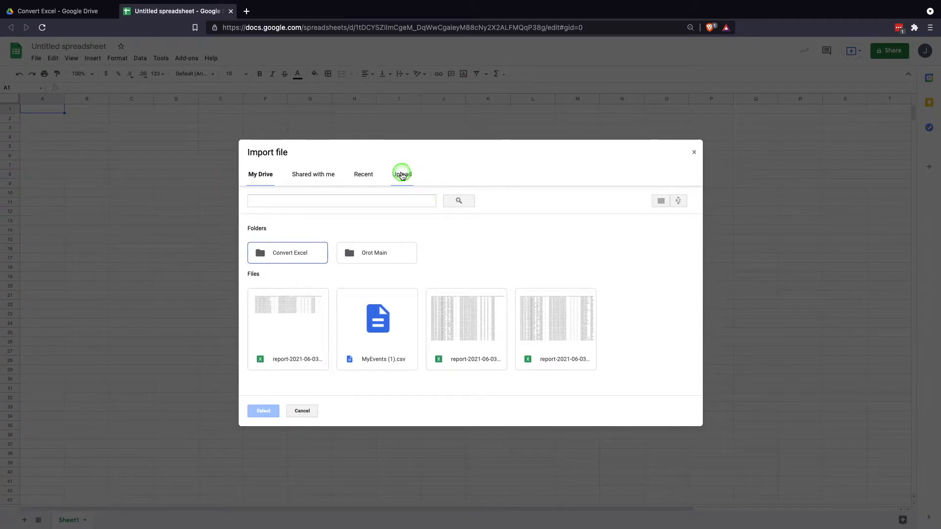
Step: Upload report-2021-06-03T0458 (1).xlsx through the Import dialog's Upload tab
{"action": "left_click", "coordinate": [401, 174]}
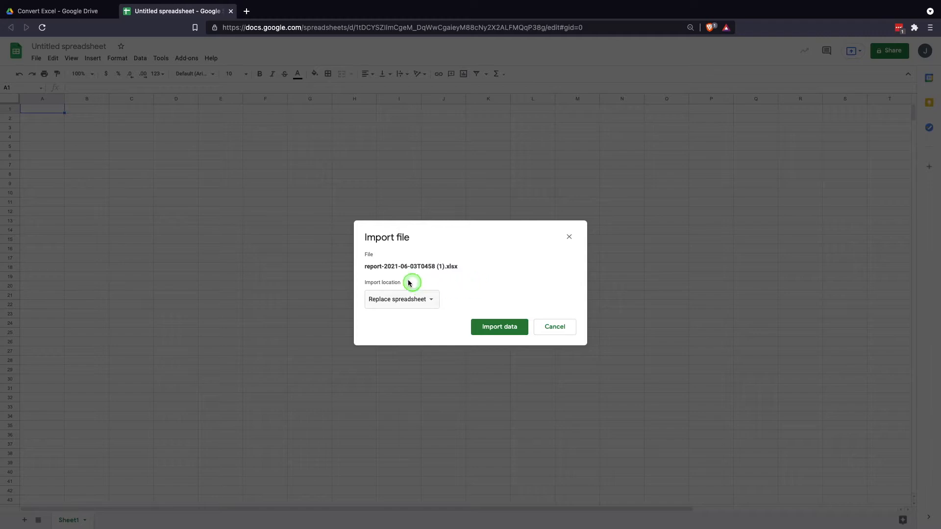
Step: Import the report with 'Replace spreadsheet', then return to the Convert Excel folder in Drive
{"action": "left_click", "coordinate": [401, 299]}
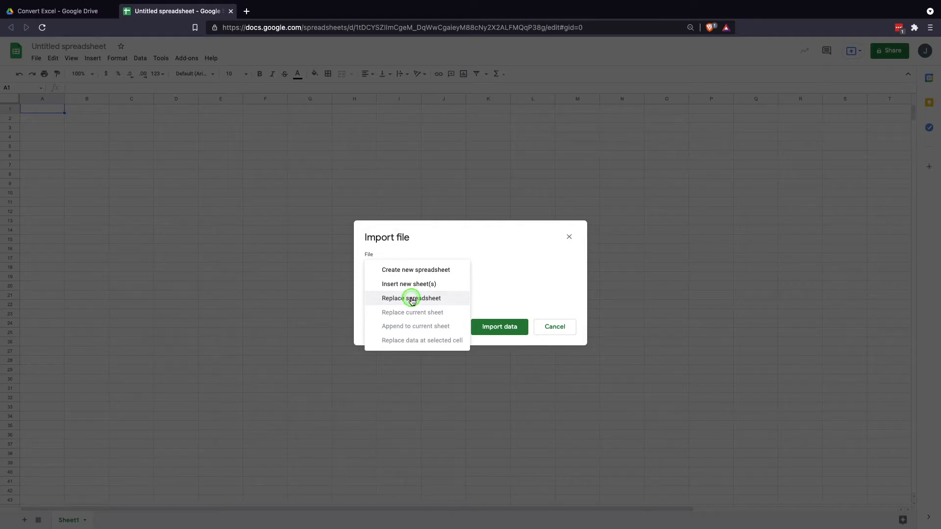
{"action": "left_click", "coordinate": [412, 298]}
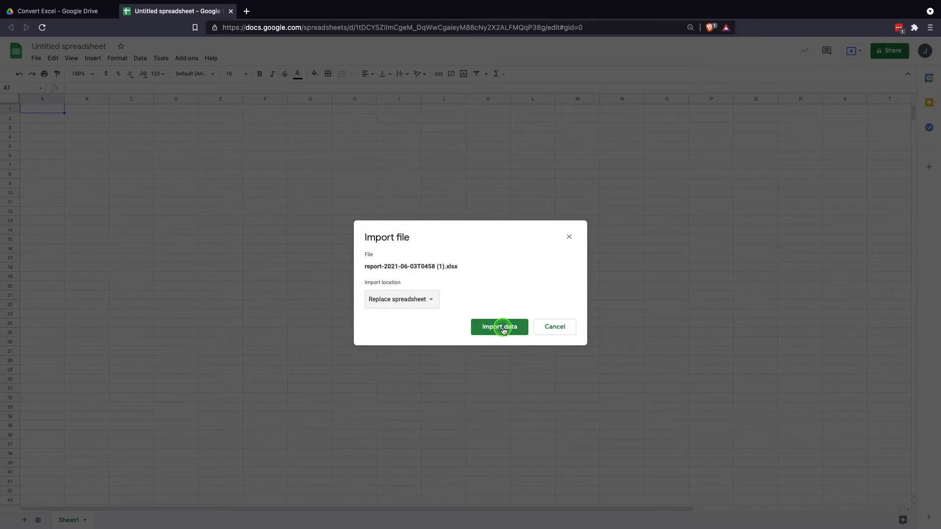
{"action": "left_click", "coordinate": [499, 327]}
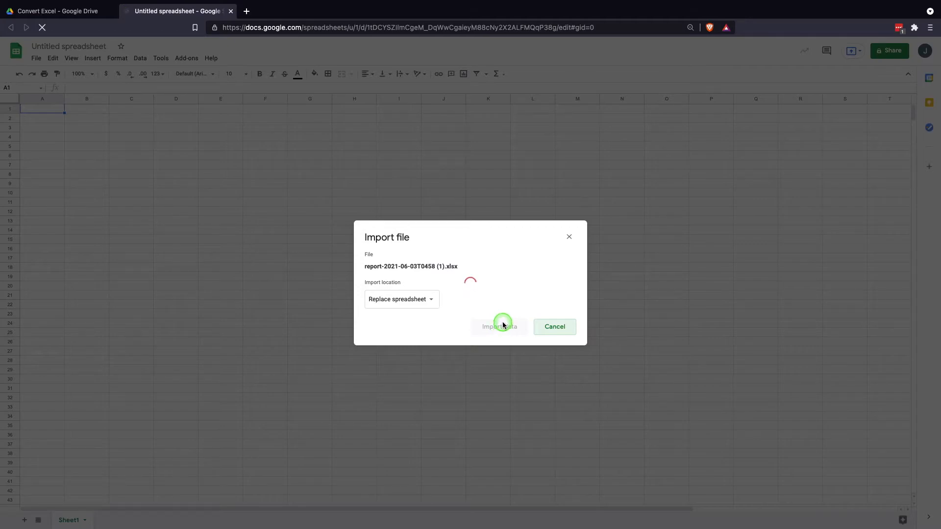
{"action": "left_click", "coordinate": [499, 326]}
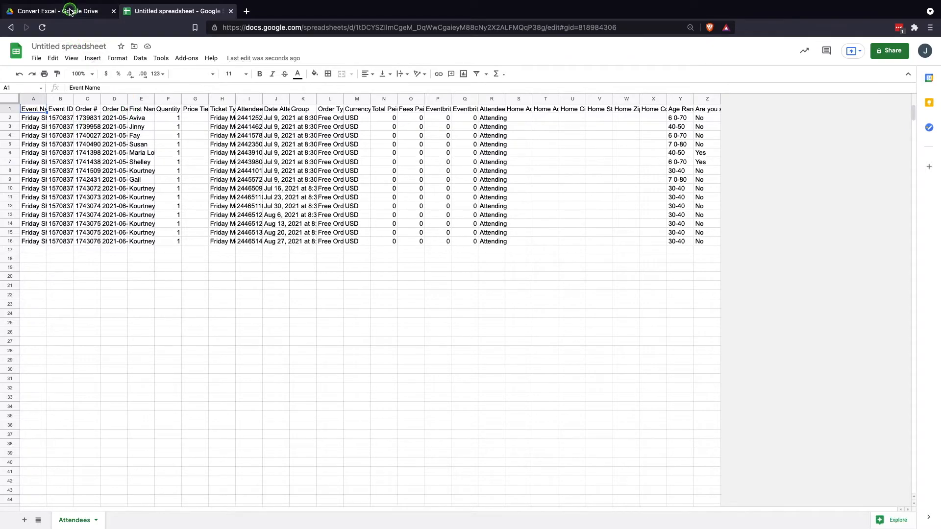
{"action": "left_click", "coordinate": [57, 11]}
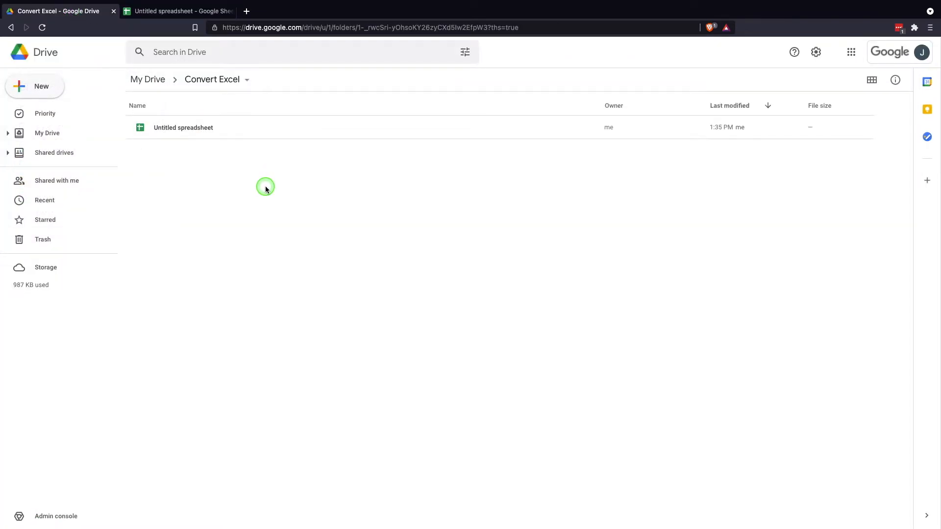
{"action": "mouse_move", "coordinate": [419, 183]}
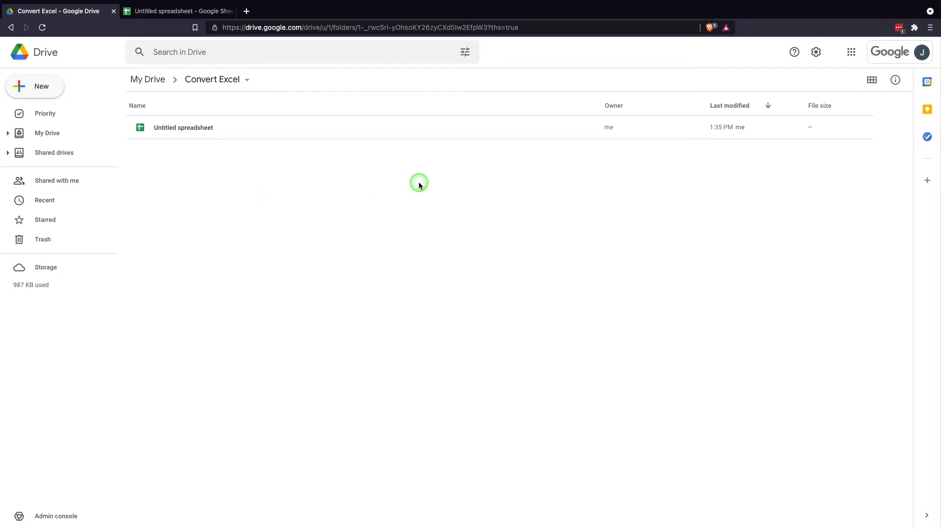
{"action": "mouse_move", "coordinate": [807, 60]}
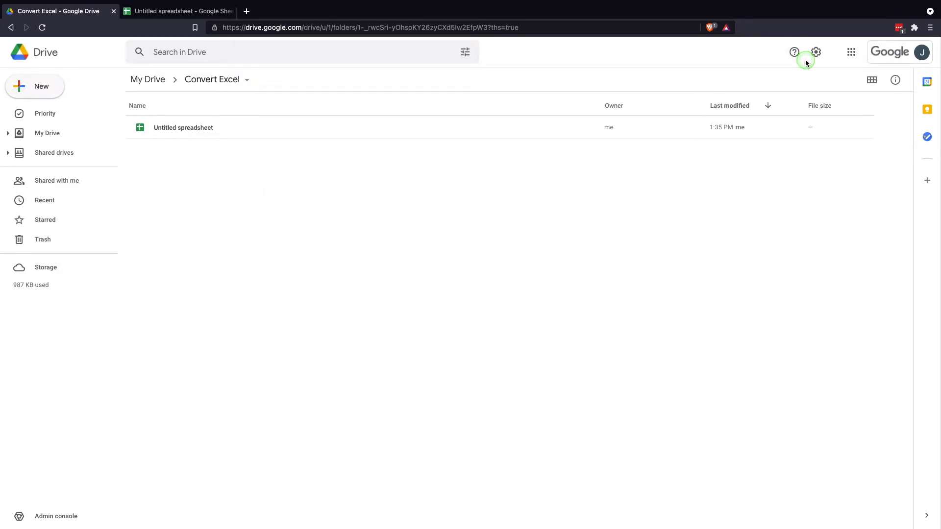
{"action": "mouse_move", "coordinate": [807, 63]}
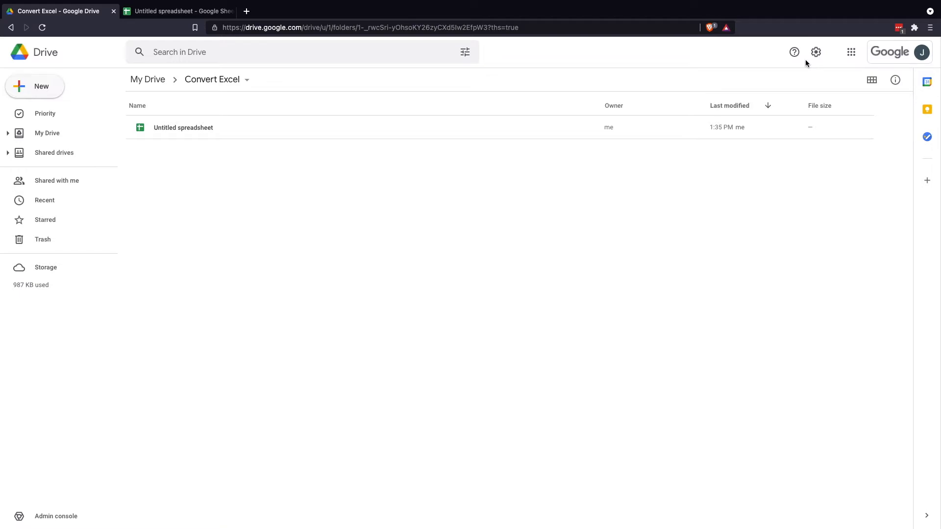
{"action": "mouse_move", "coordinate": [816, 53]}
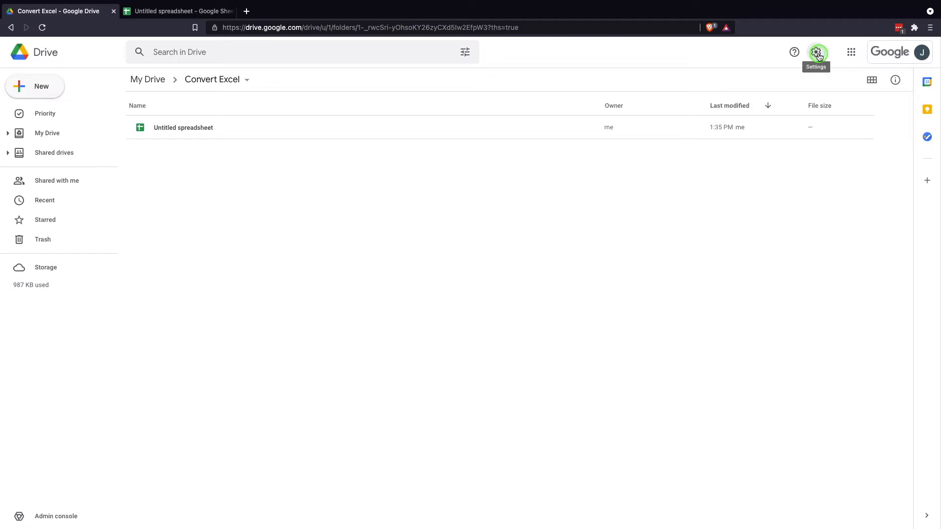
Step: Tick 'Convert uploaded files to Google Docs editor format' in General settings and save
{"action": "left_click", "coordinate": [816, 52]}
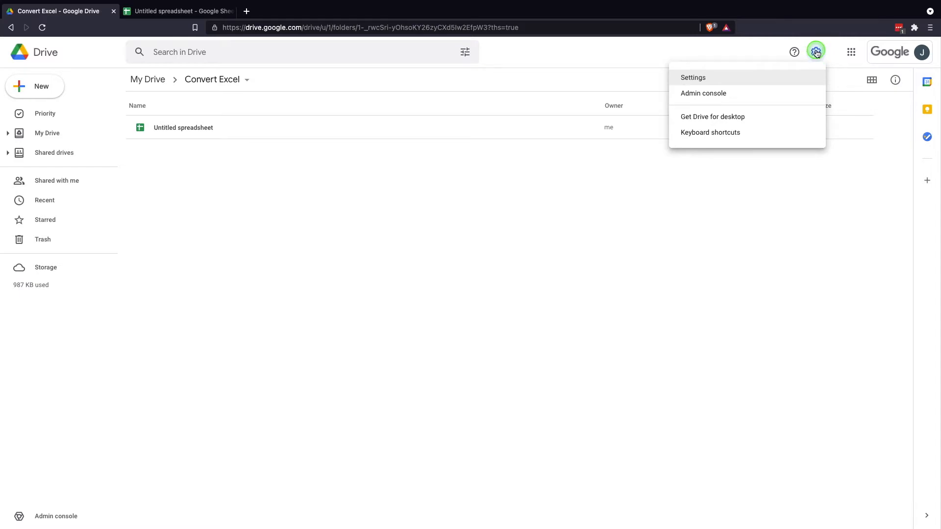
{"action": "mouse_move", "coordinate": [816, 51]}
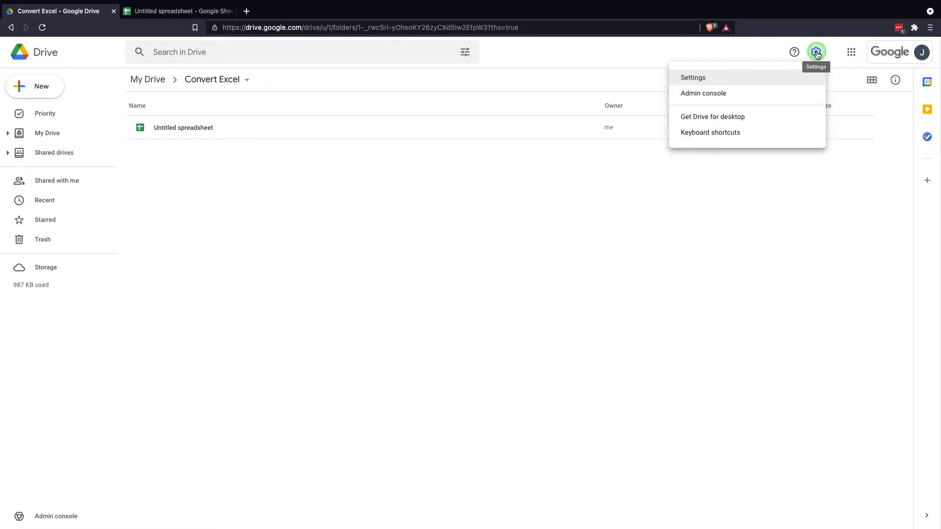
{"action": "left_click", "coordinate": [692, 77]}
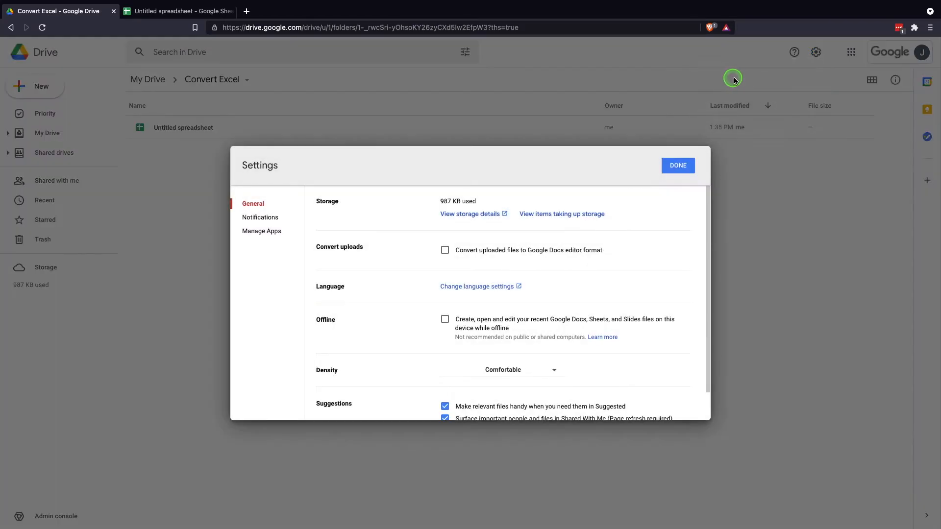
{"action": "mouse_move", "coordinate": [306, 257]}
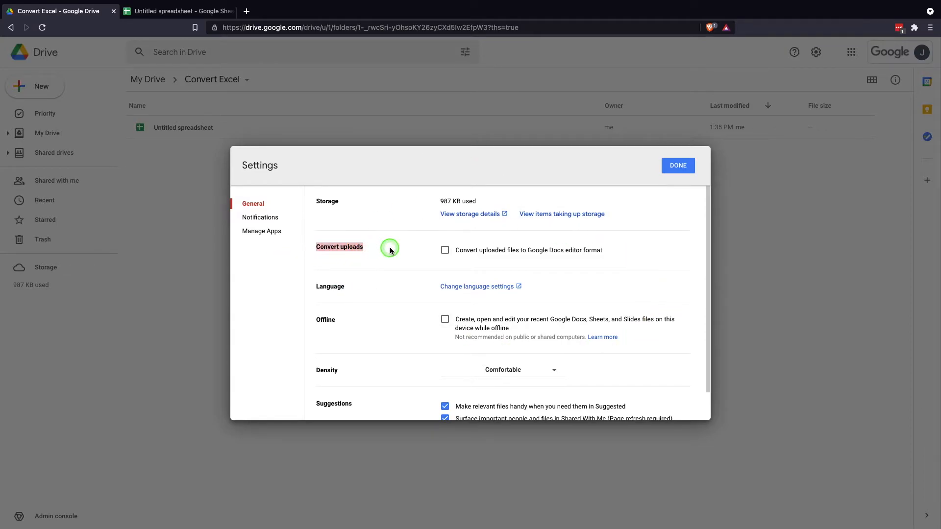
{"action": "left_click", "coordinate": [445, 249]}
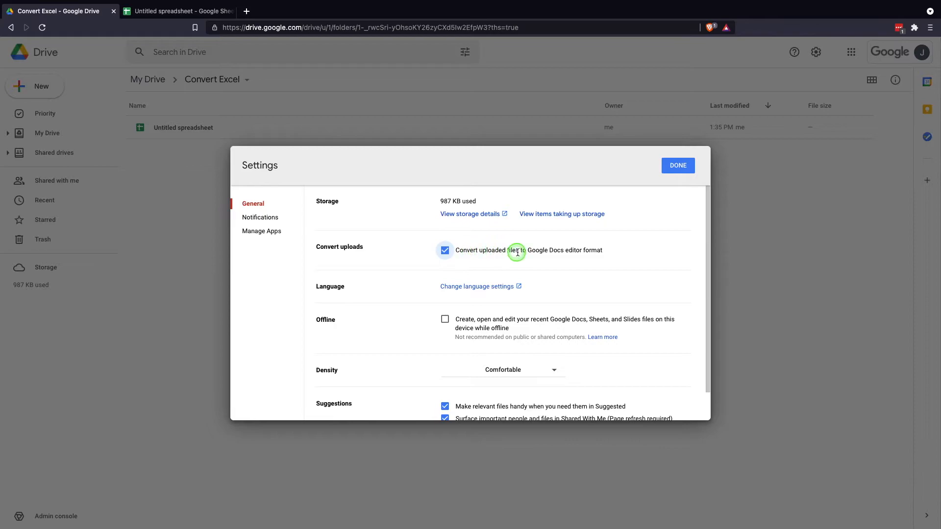
{"action": "mouse_move", "coordinate": [617, 253]}
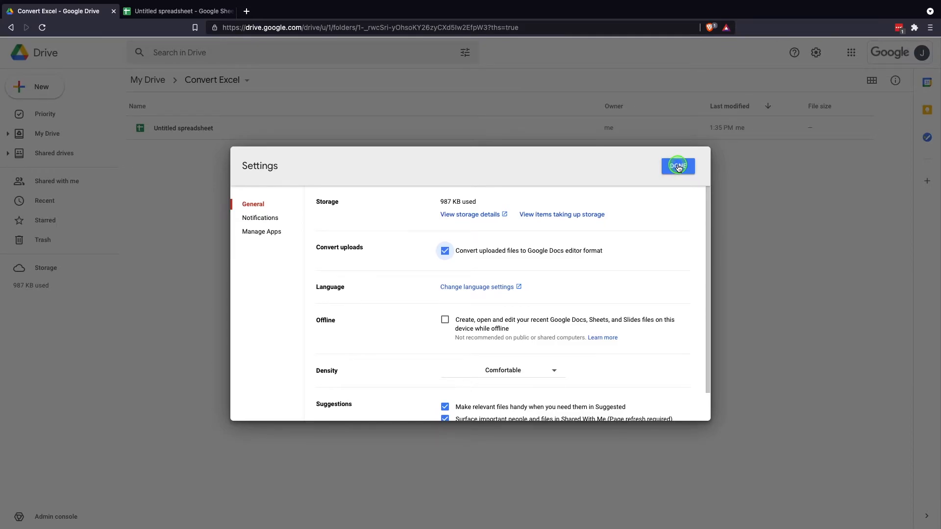
{"action": "left_click", "coordinate": [677, 166]}
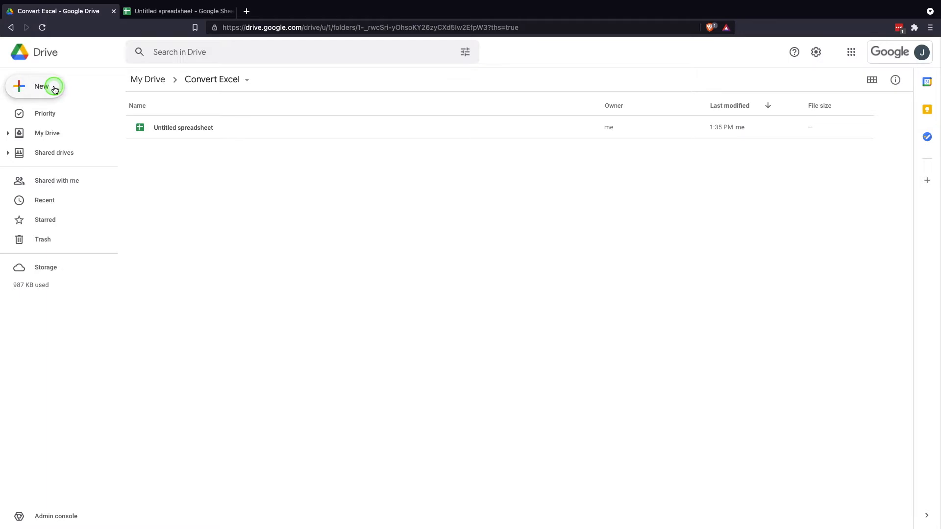
Step: Upload the Desktop Excel report as a Sheets file, then untick upload conversion
{"action": "left_click", "coordinate": [41, 85]}
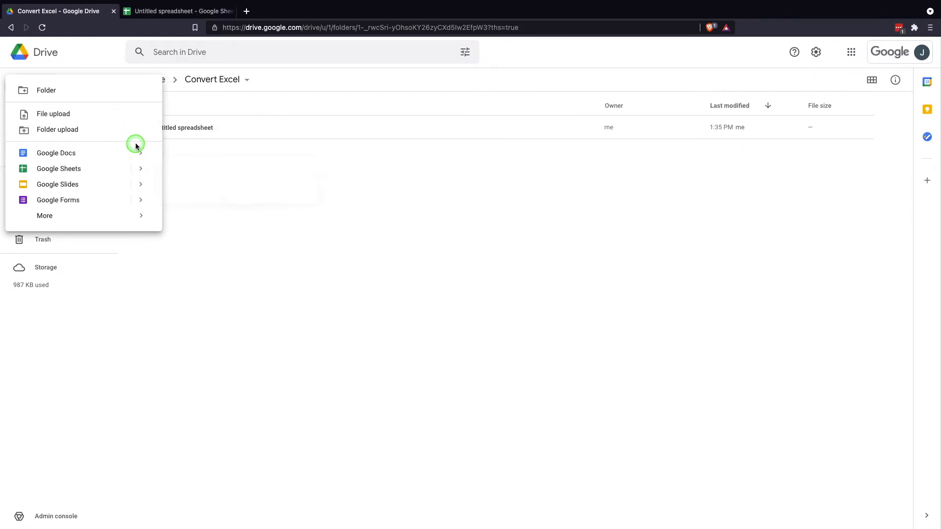
{"action": "left_click", "coordinate": [53, 113]}
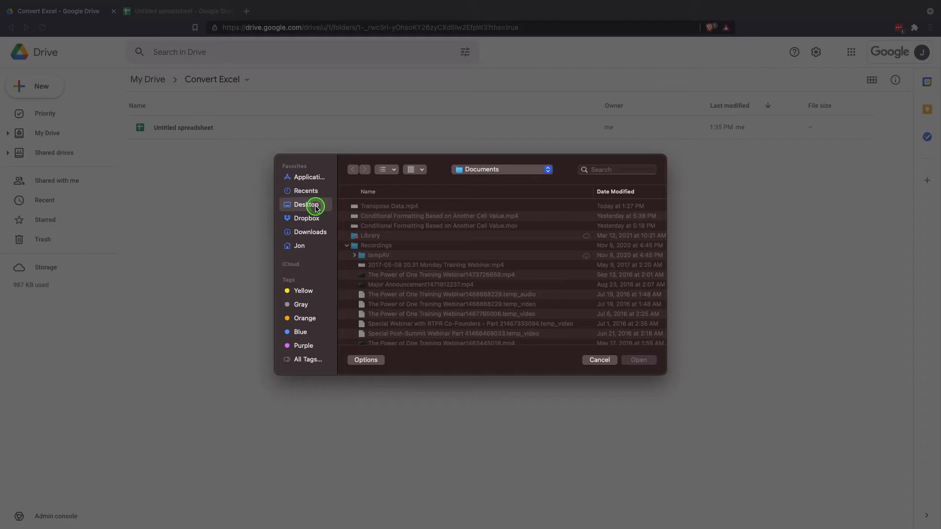
{"action": "left_click", "coordinate": [638, 359]}
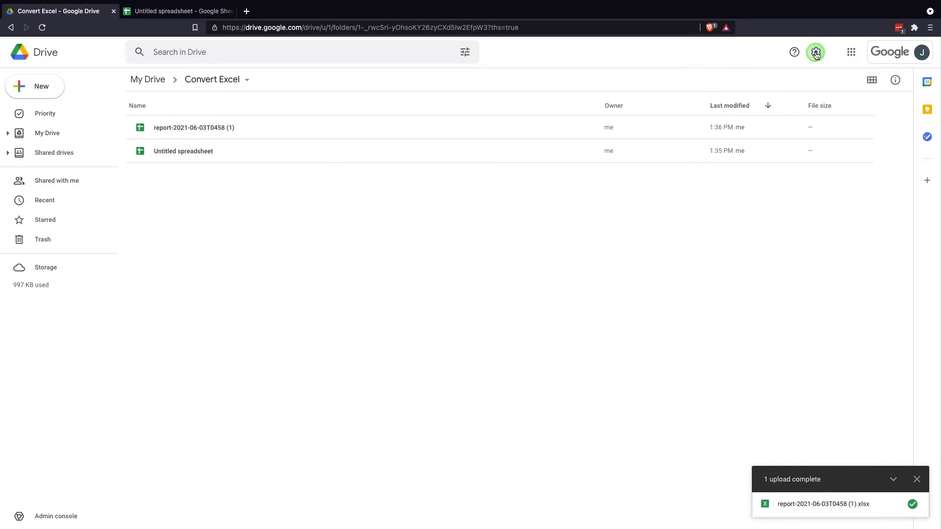
{"action": "left_click", "coordinate": [816, 51]}
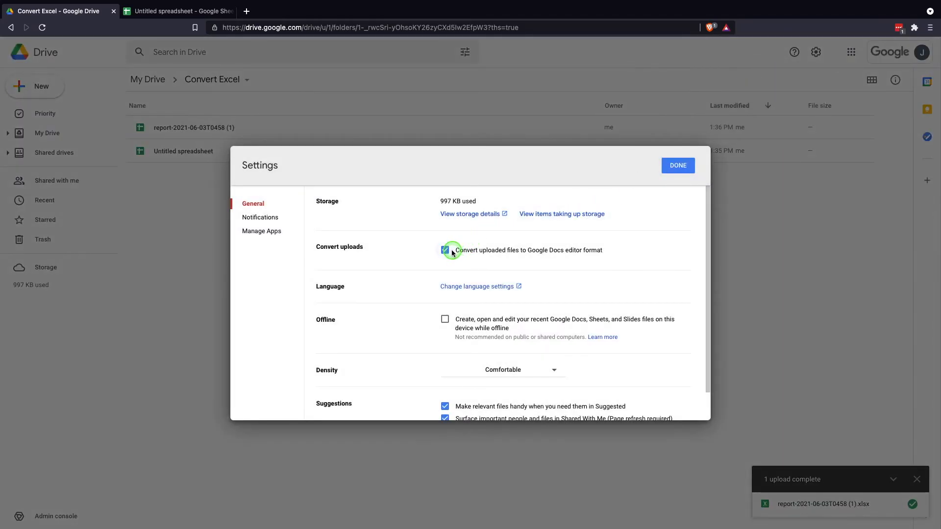
{"action": "left_click", "coordinate": [677, 165]}
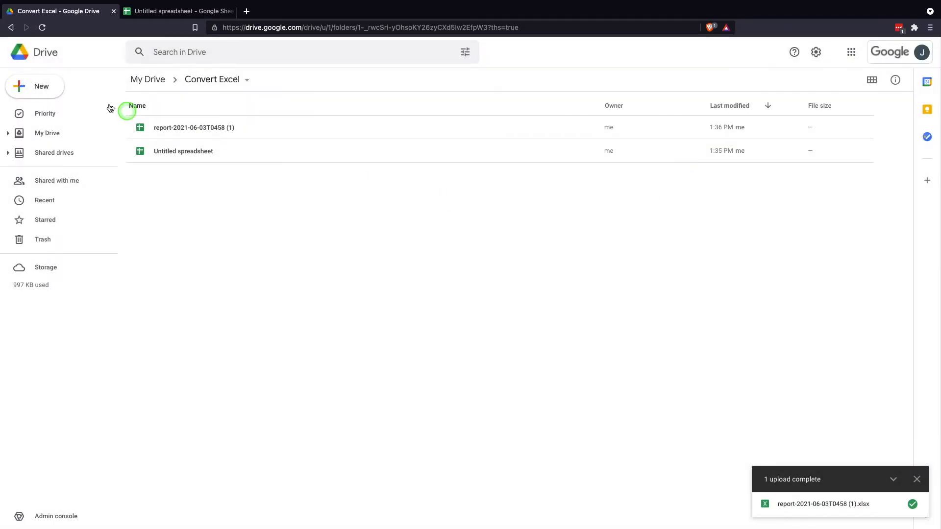
Step: Upload report-2021-06-03T0458 (1).xlsx again, keeping it as an unconverted .xlsx
{"action": "left_click", "coordinate": [35, 86]}
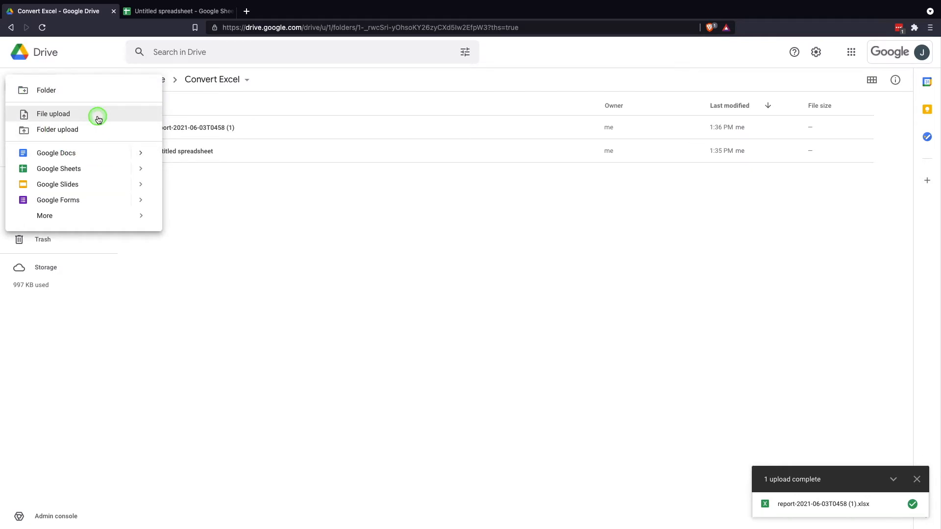
{"action": "left_click", "coordinate": [53, 113]}
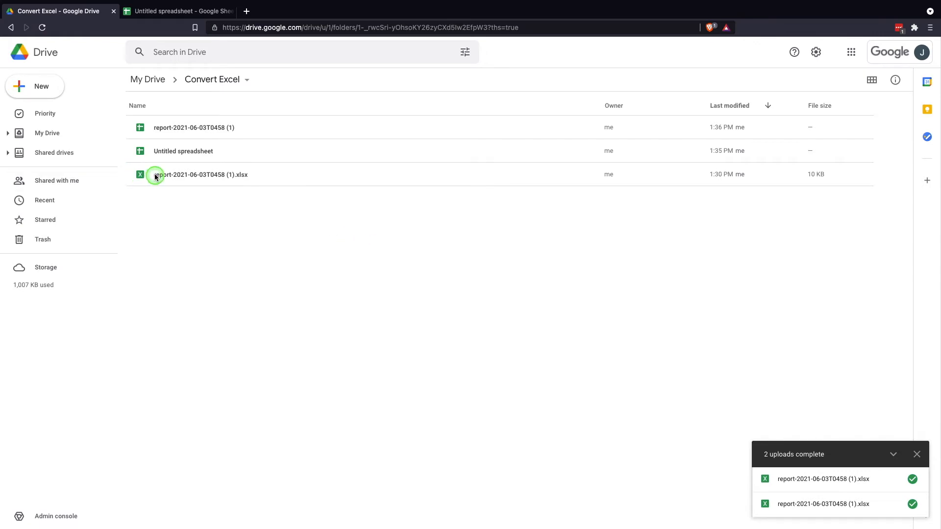
{"action": "mouse_move", "coordinate": [240, 174]}
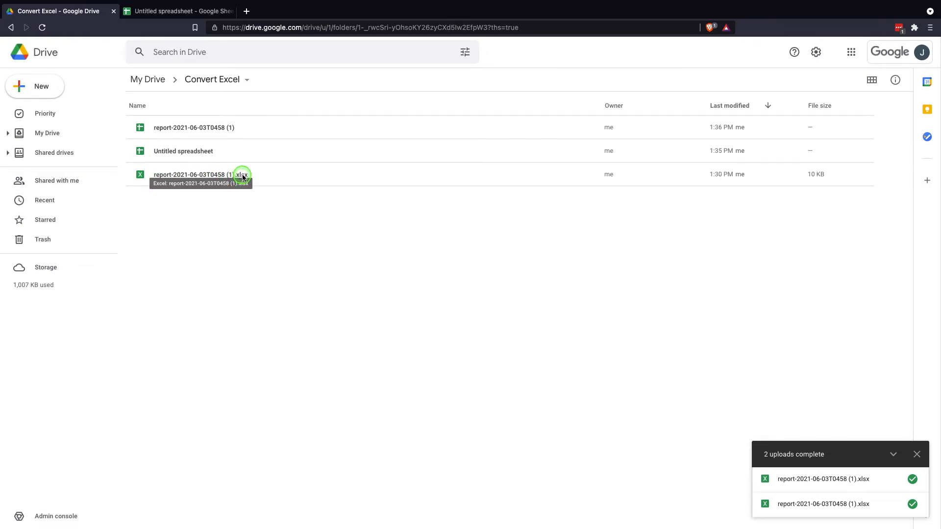
{"action": "mouse_move", "coordinate": [209, 165]}
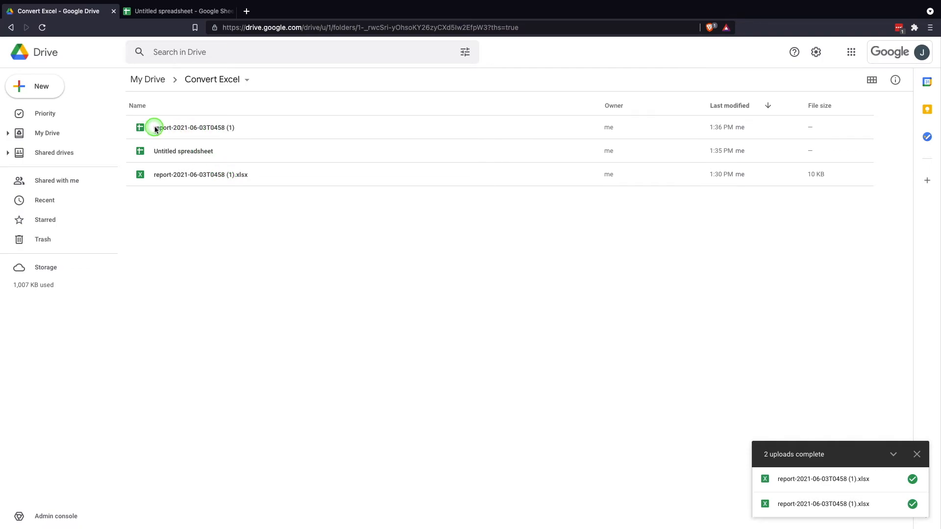
{"action": "mouse_move", "coordinate": [192, 127]}
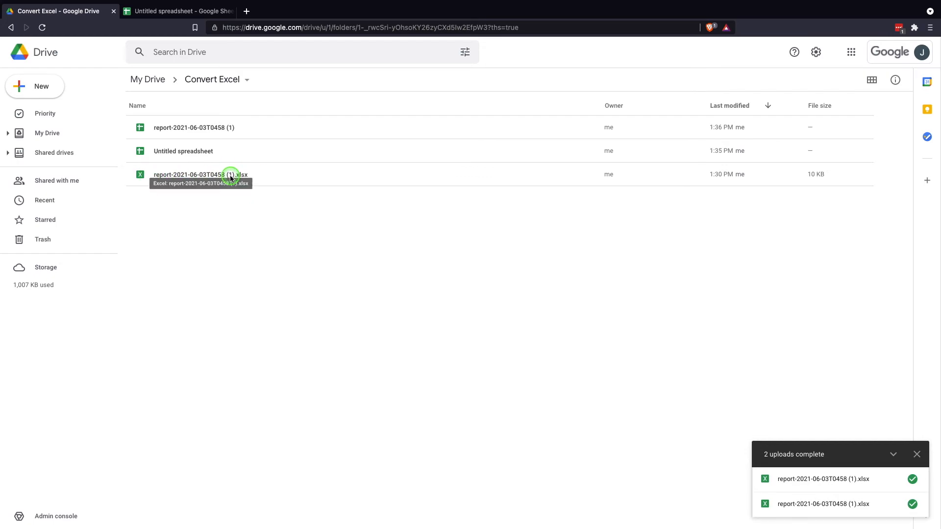
Step: Open the .xlsx report with Google Sheets in a new tab, then return to Drive
{"action": "right_click", "coordinate": [199, 174]}
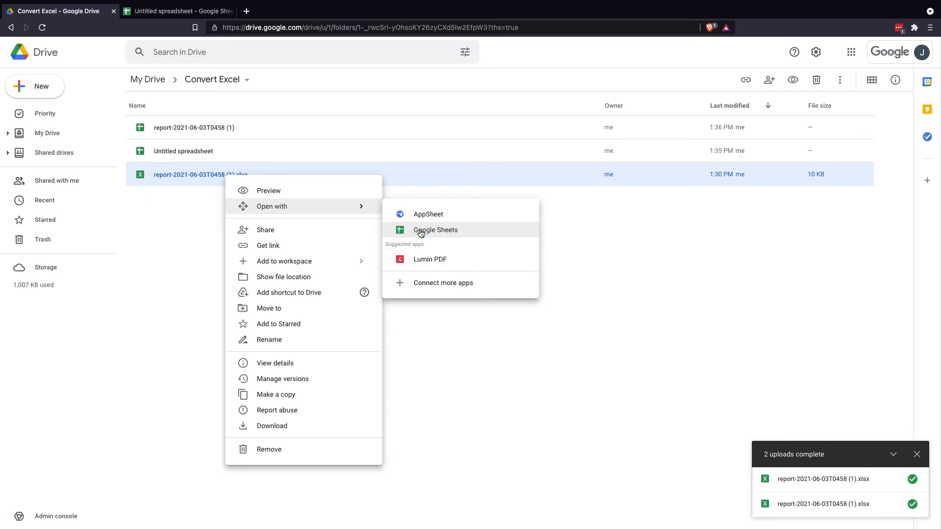
{"action": "left_click", "coordinate": [435, 230]}
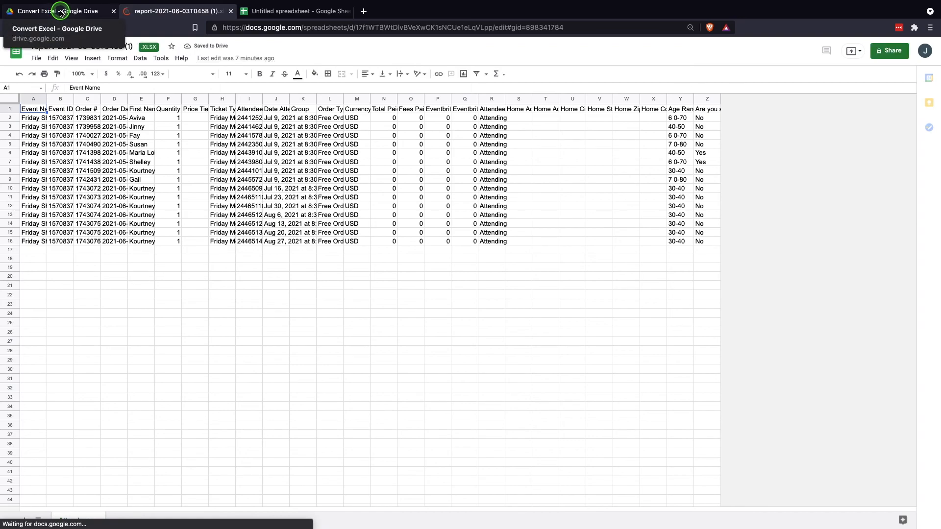
{"action": "left_click", "coordinate": [57, 10]}
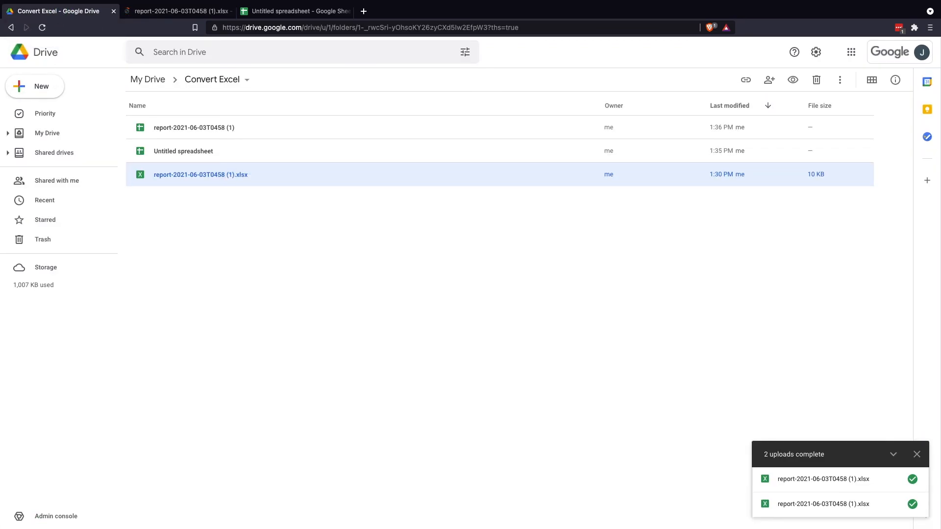